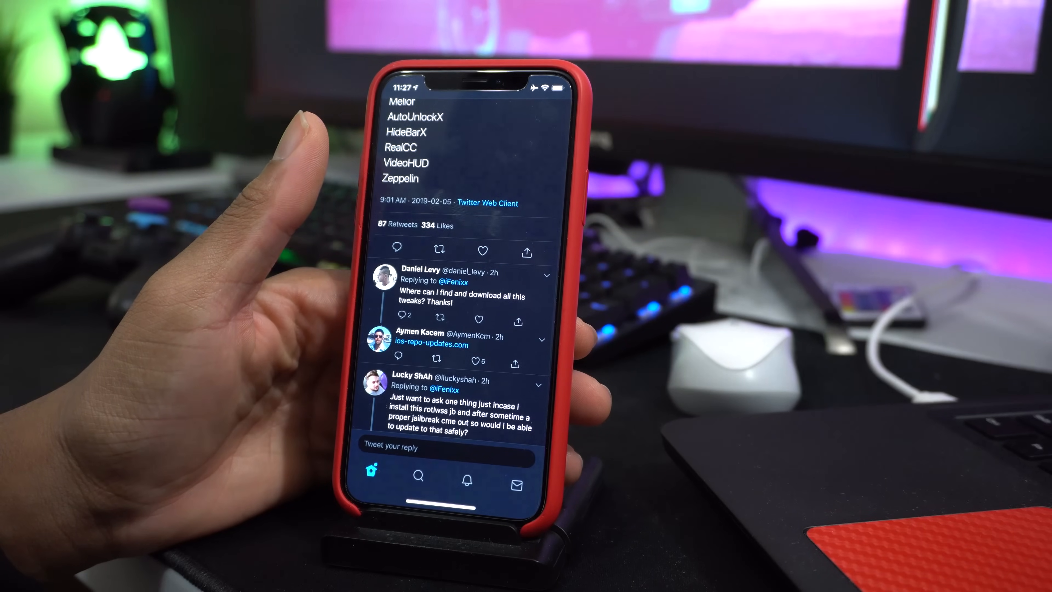
- Draft the direct message 'Thank you but' and return to the RootlessJB tweaks tweet
scroll("up", 3)
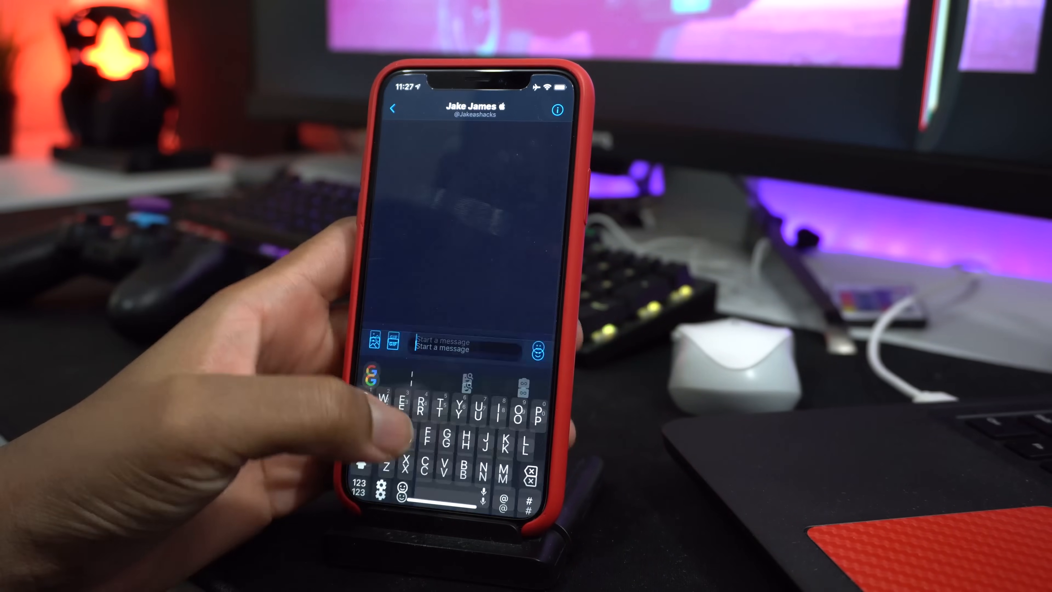
type("Thank")
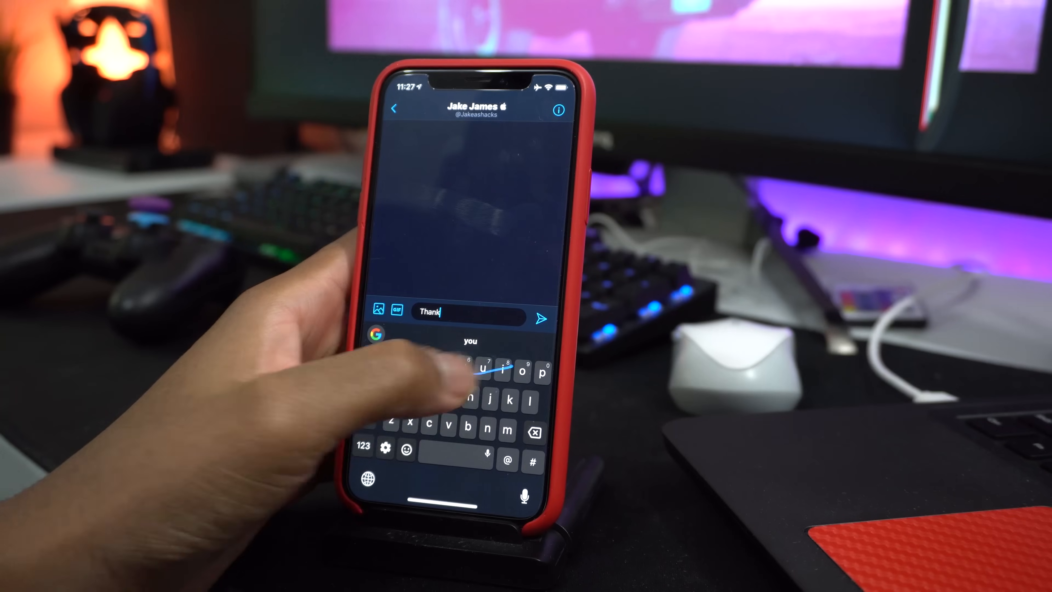
type("you but")
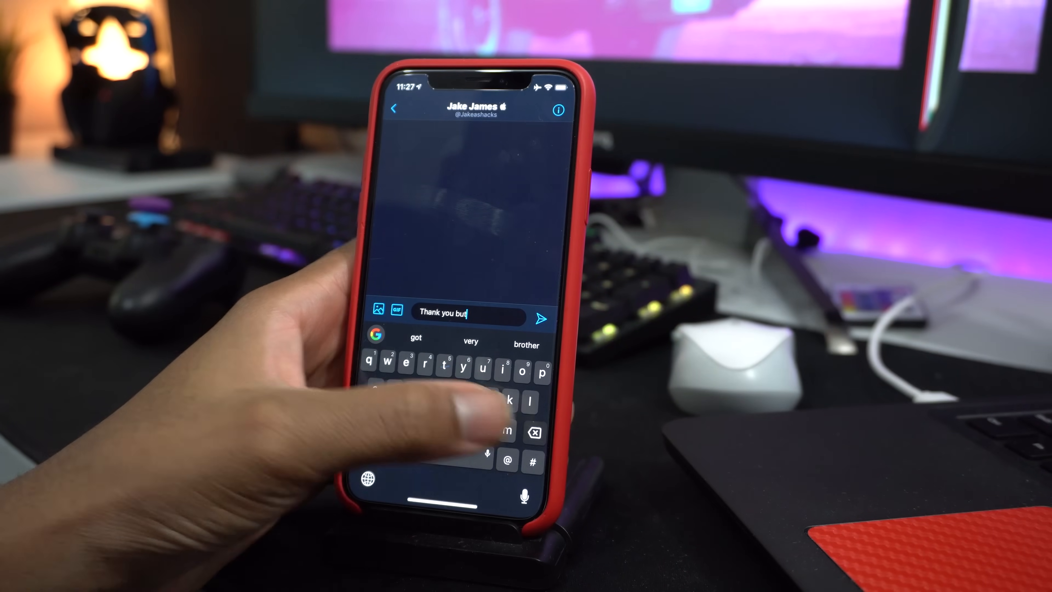
left_click(541, 318)
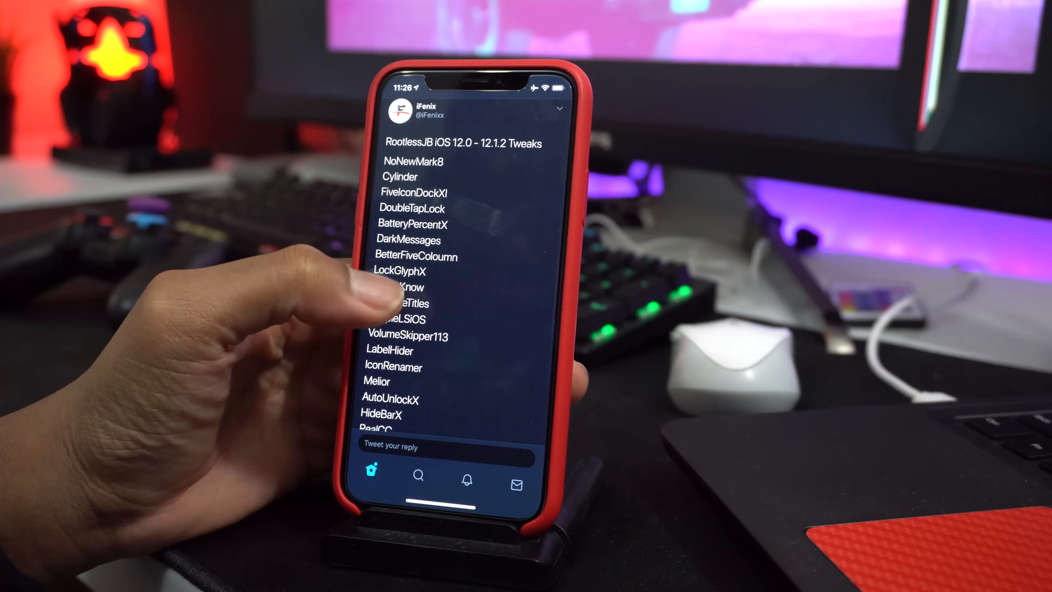
scroll("up", 3)
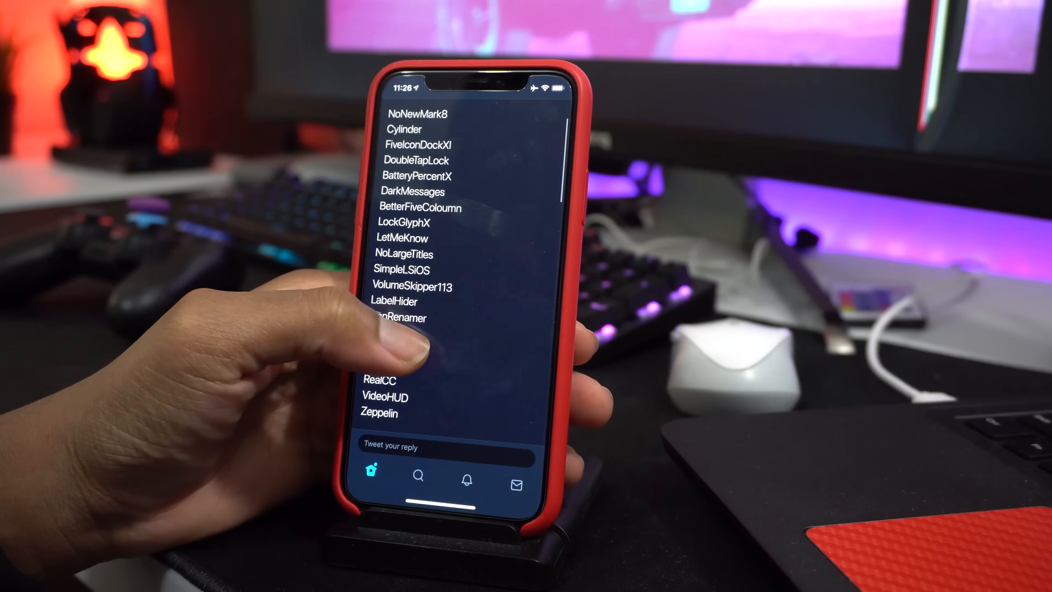
scroll("up", 3)
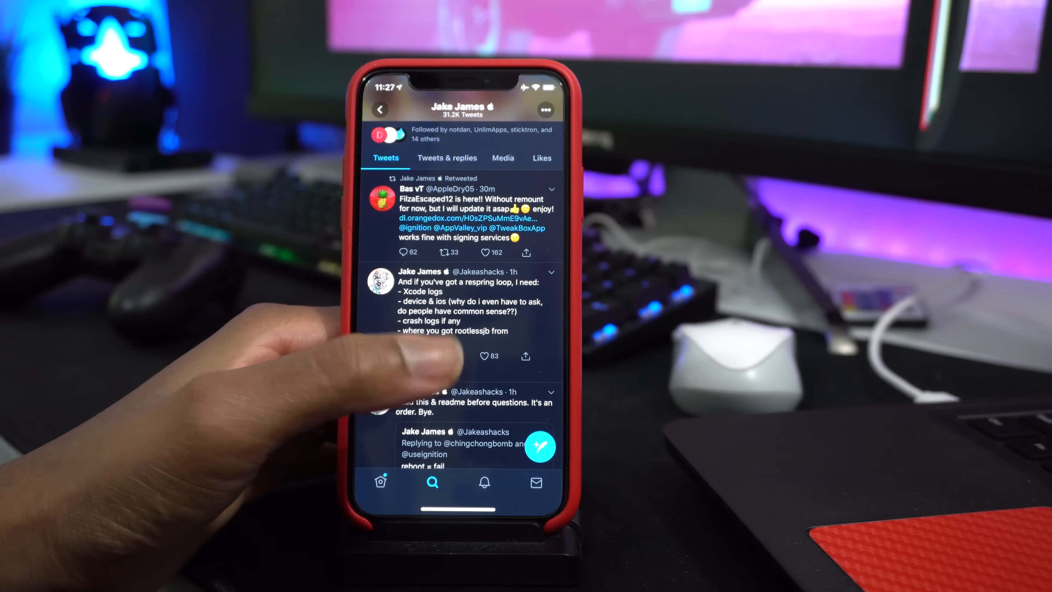
scroll("up", 3)
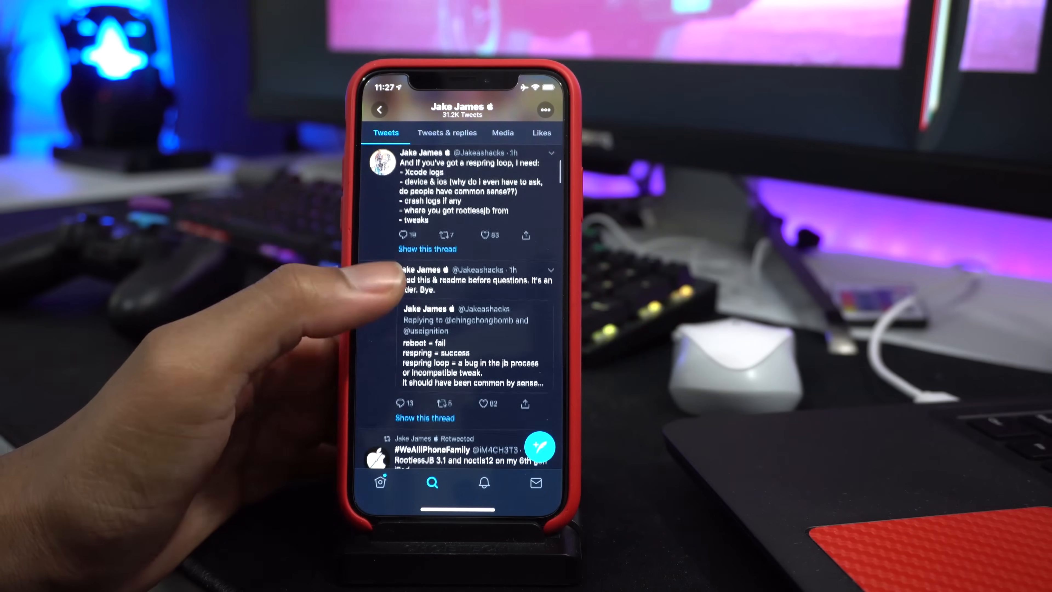
scroll("up", 3)
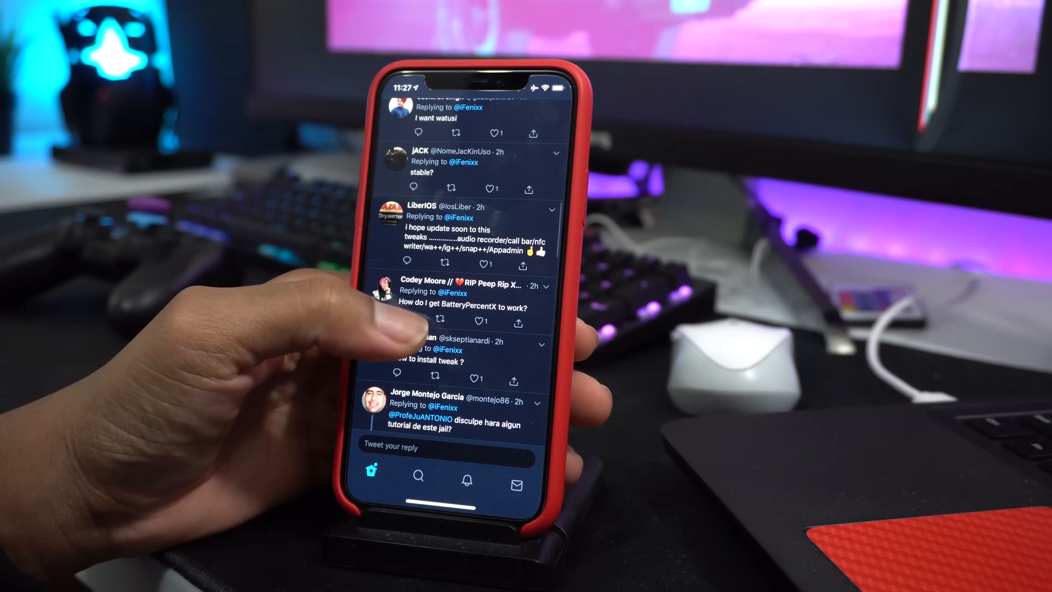
scroll("up", 3)
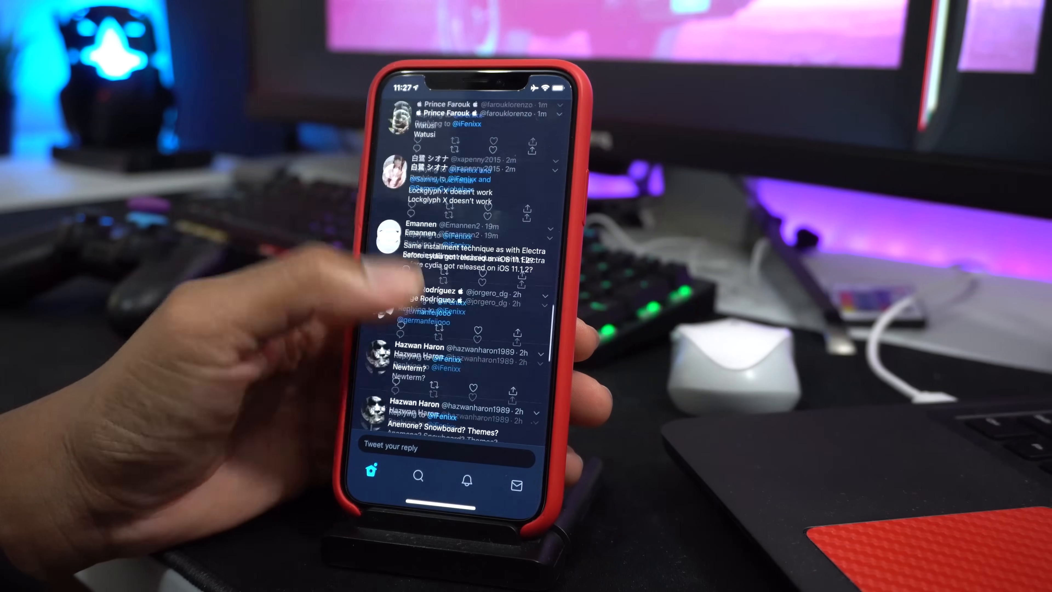
scroll("up", 3)
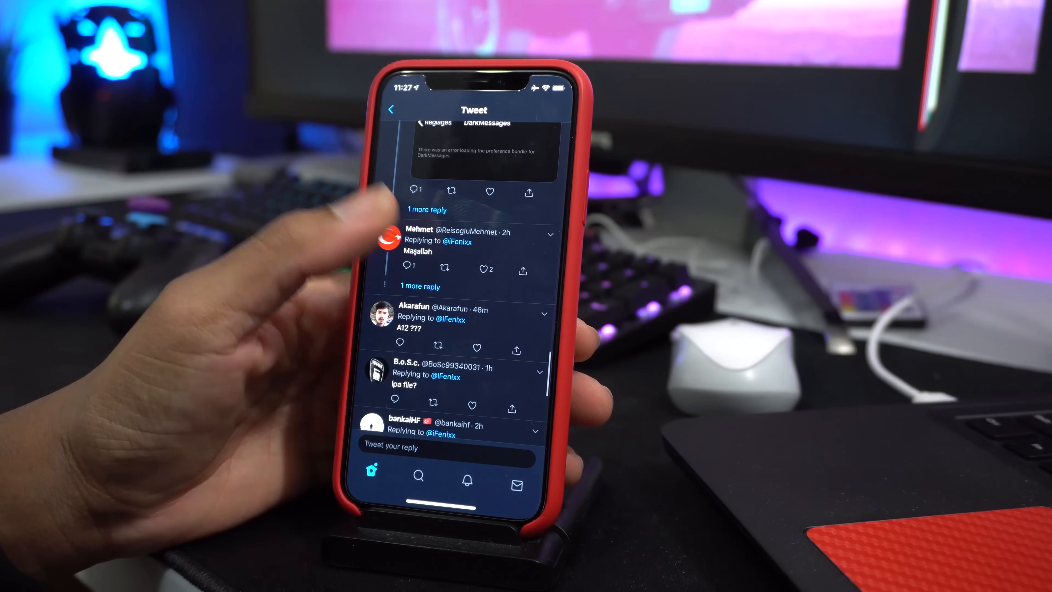
scroll("up", 3)
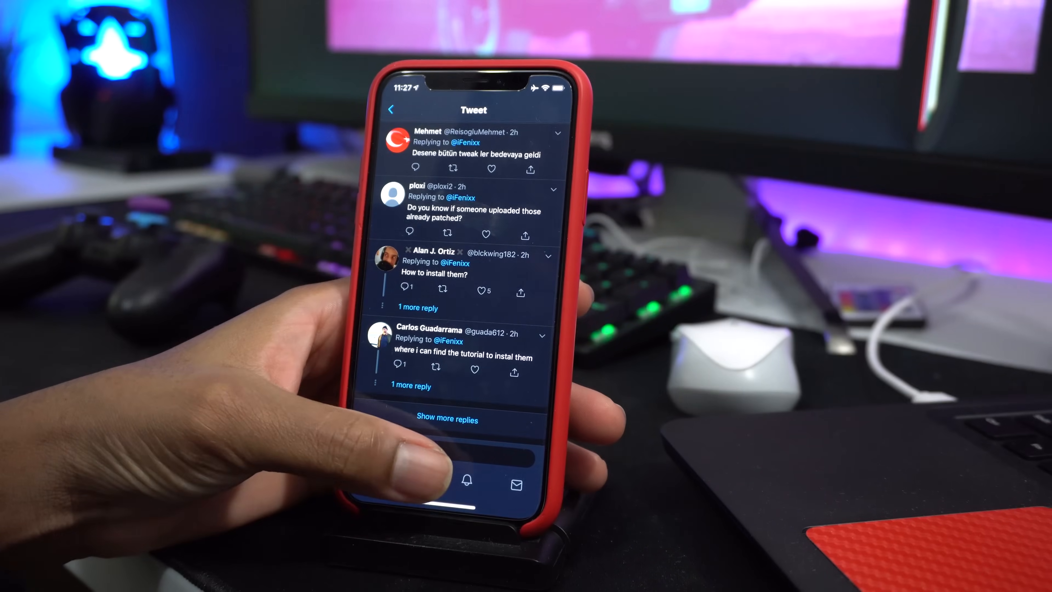
- Switch to the explore feed and scroll to the Myriad on iOS 12 tweet
left_click(419, 479)
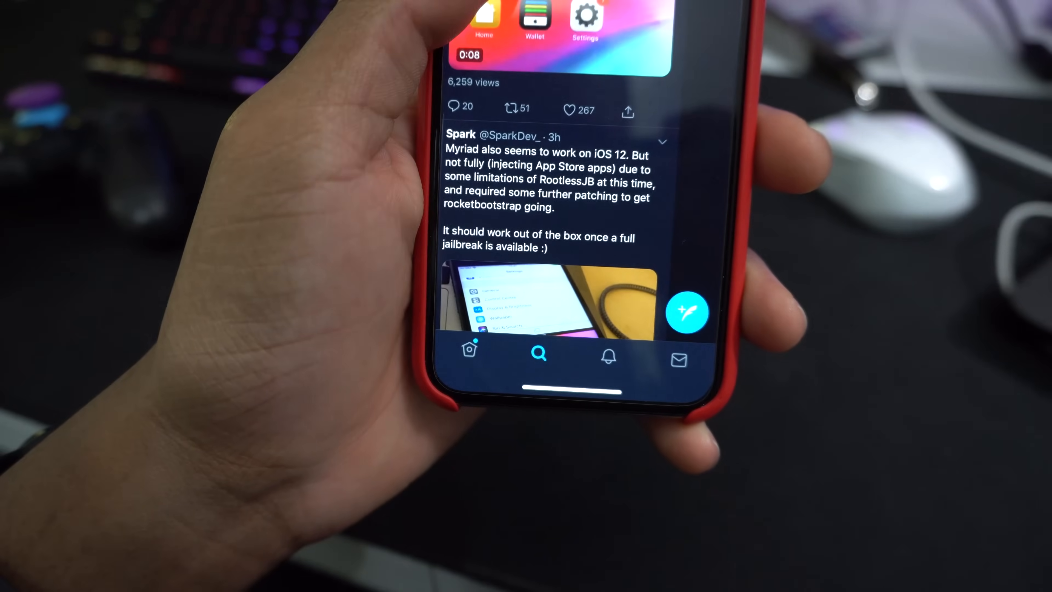
scroll("up", 3)
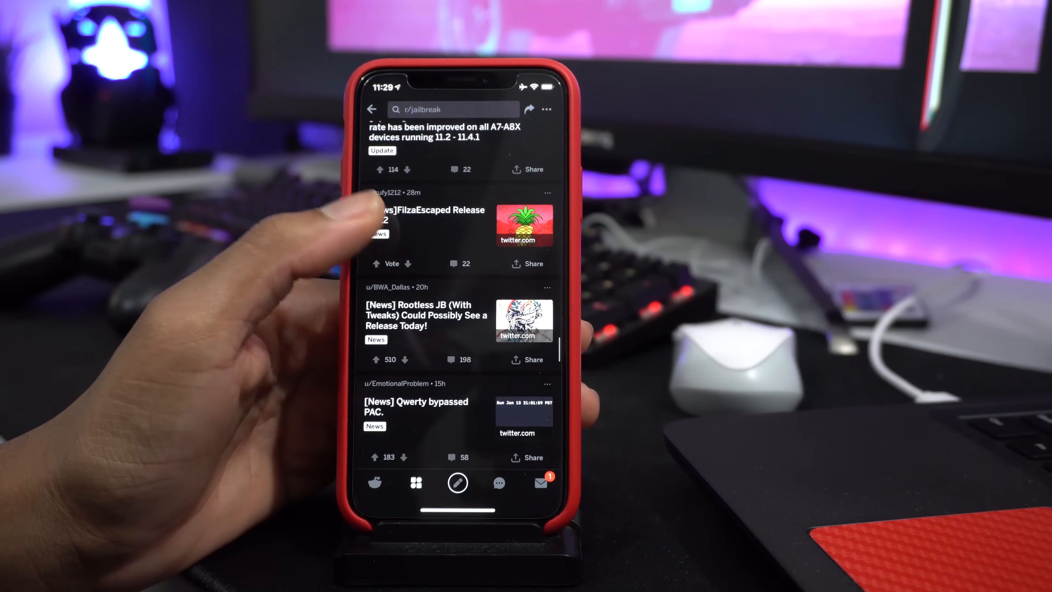
- Sort the r/jailbreak feed by newest posts
scroll("up", 3)
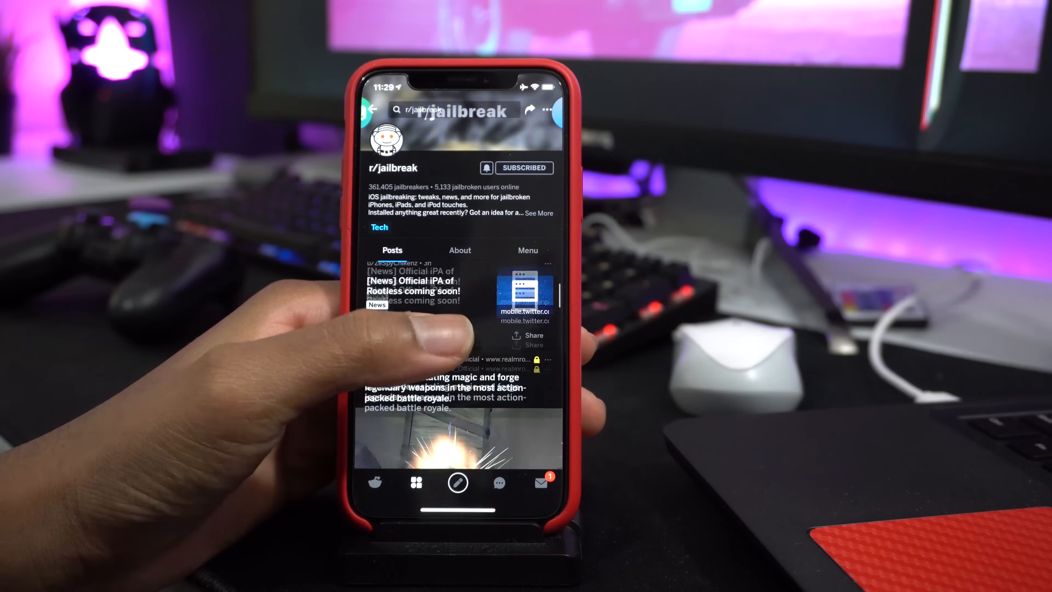
left_click(394, 272)
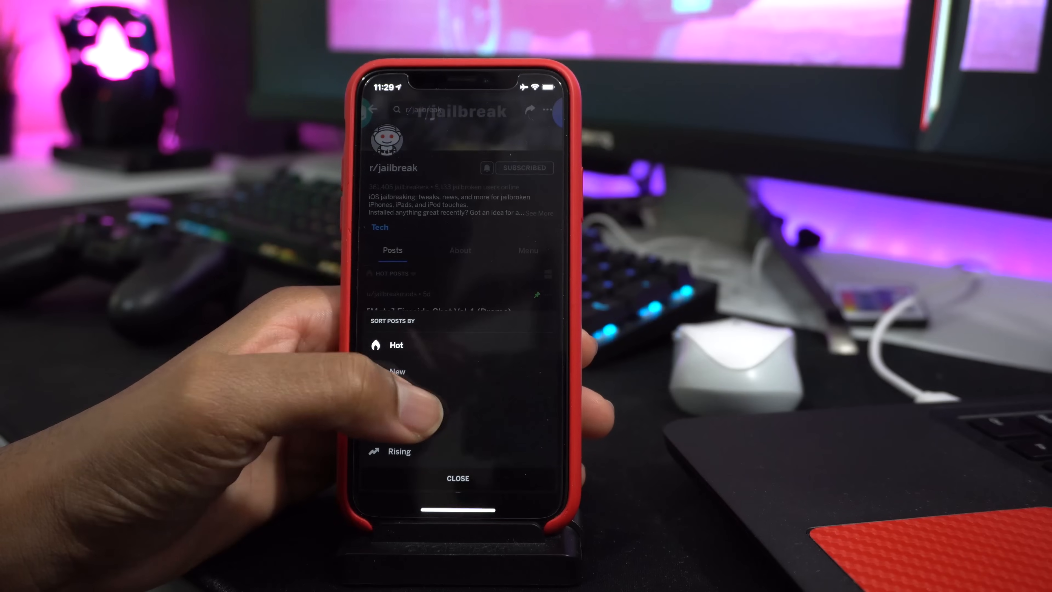
left_click(397, 371)
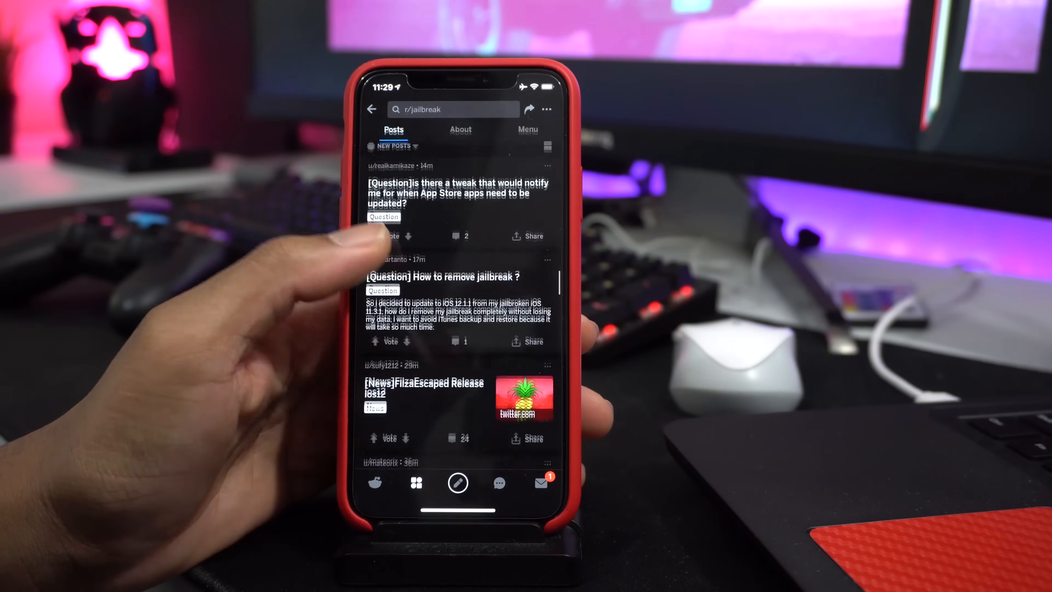
scroll("down", 3)
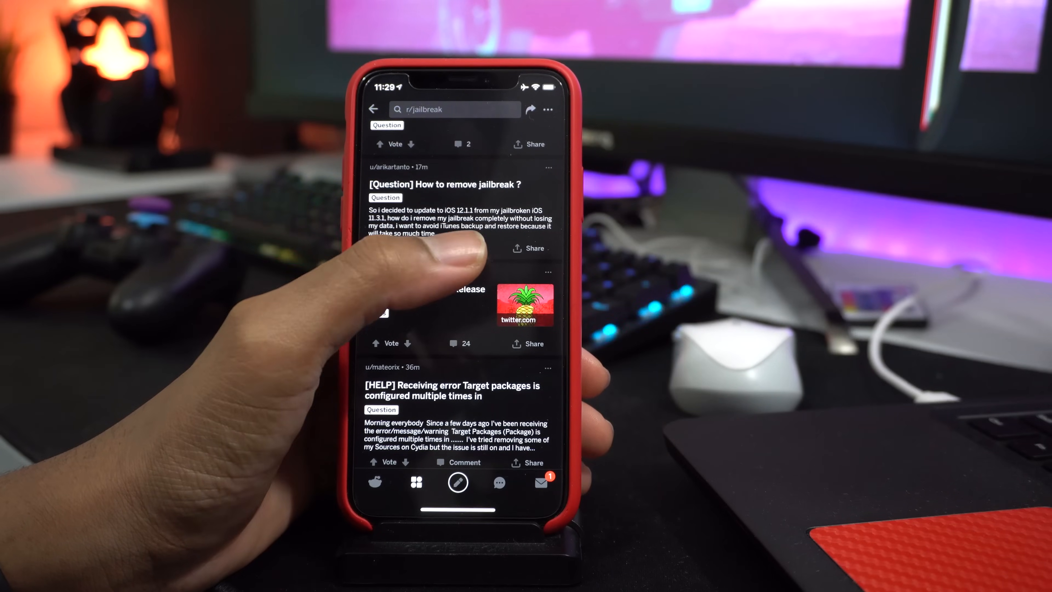
- View the 'How to remove jailbreak ?' post and return to the feed
left_click(445, 184)
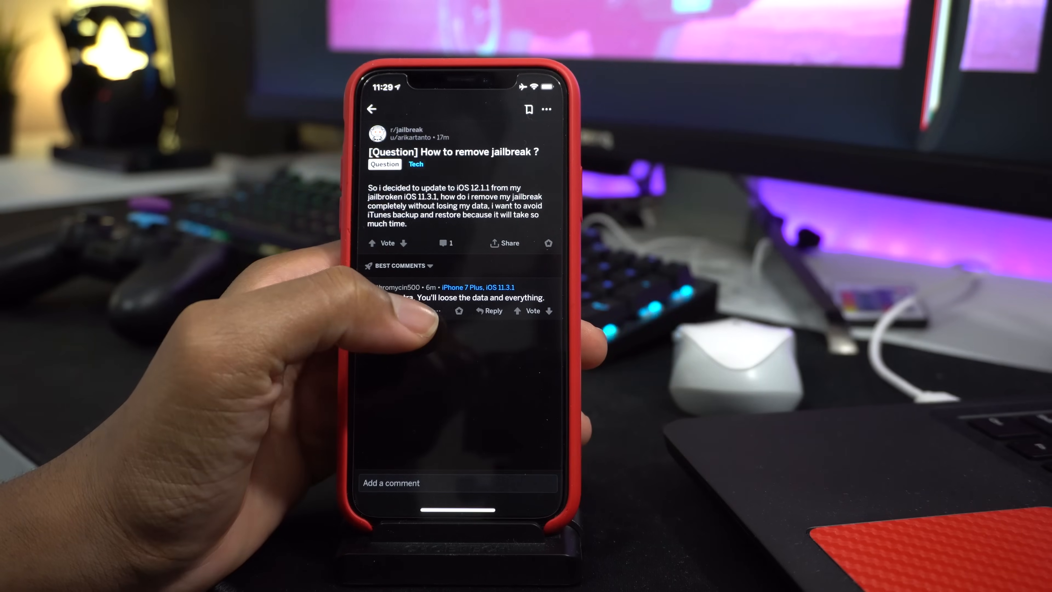
left_click(373, 109)
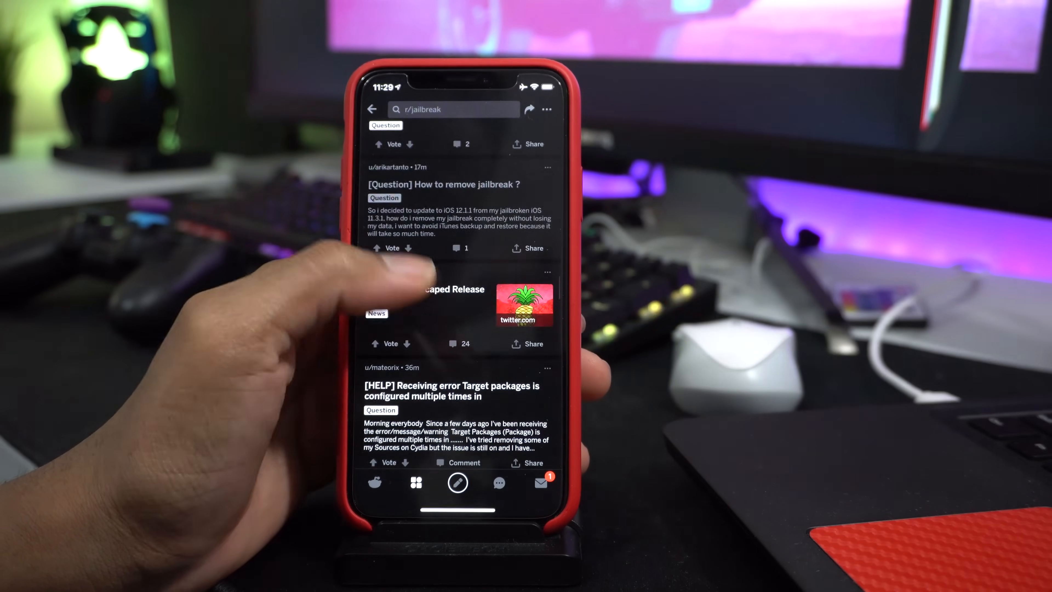